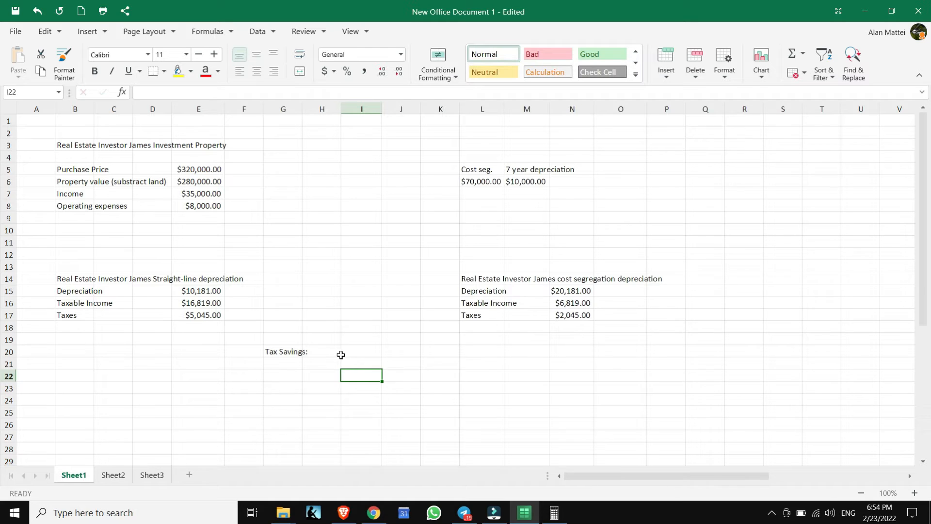
# Review the cost segregation depreciation, taxable income and taxes figures before filling the Tax Savings row
pyautogui.click(361, 351)
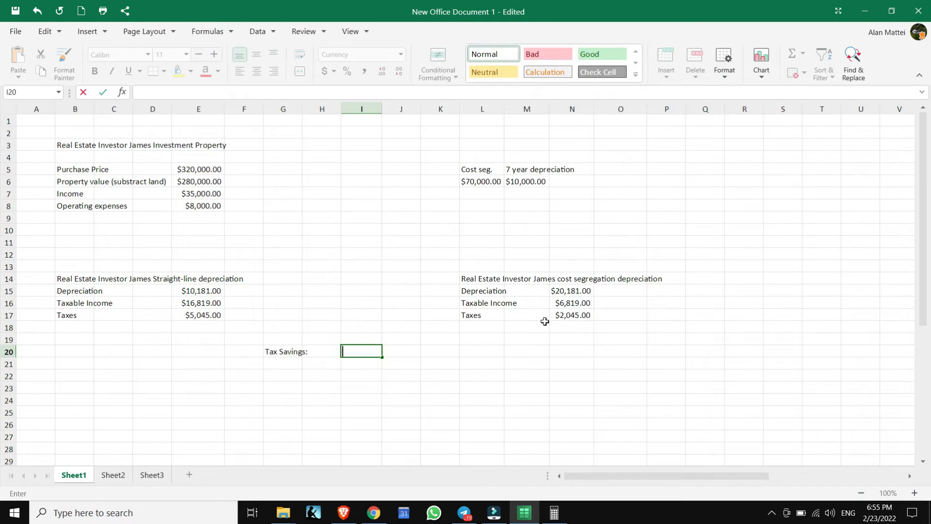
pyautogui.click(401, 351)
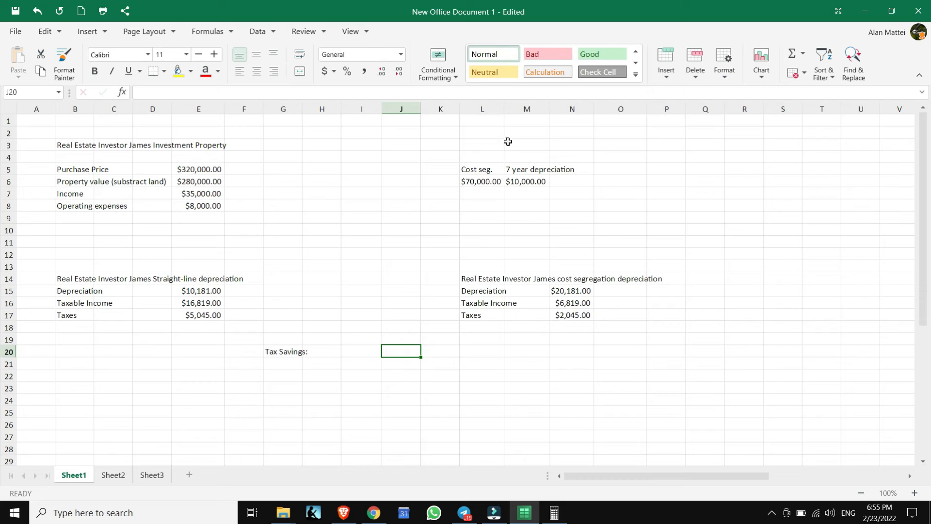
pyautogui.moveTo(482, 180)
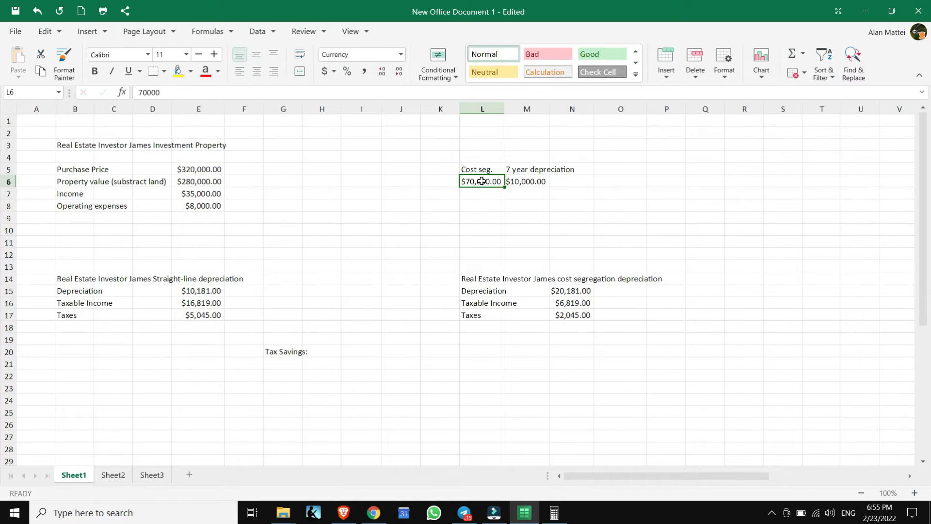
pyautogui.moveTo(182, 188)
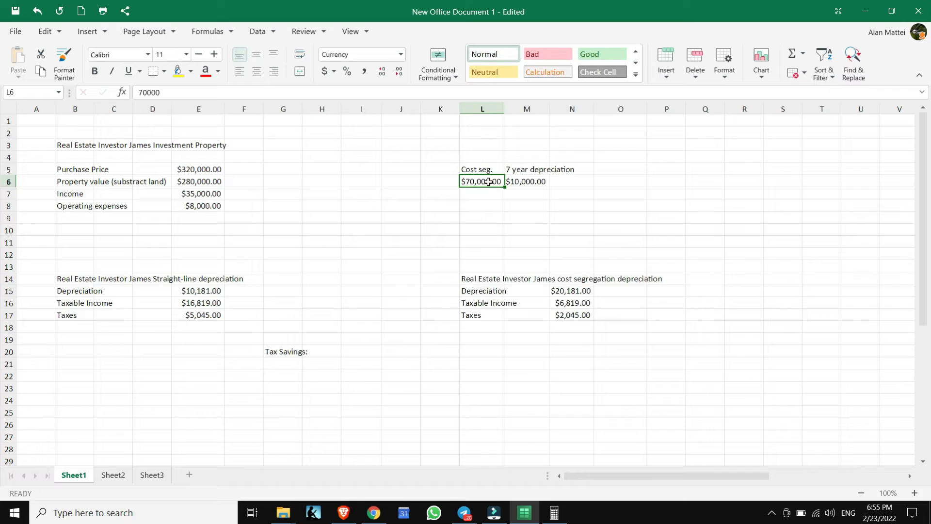
pyautogui.moveTo(509, 164)
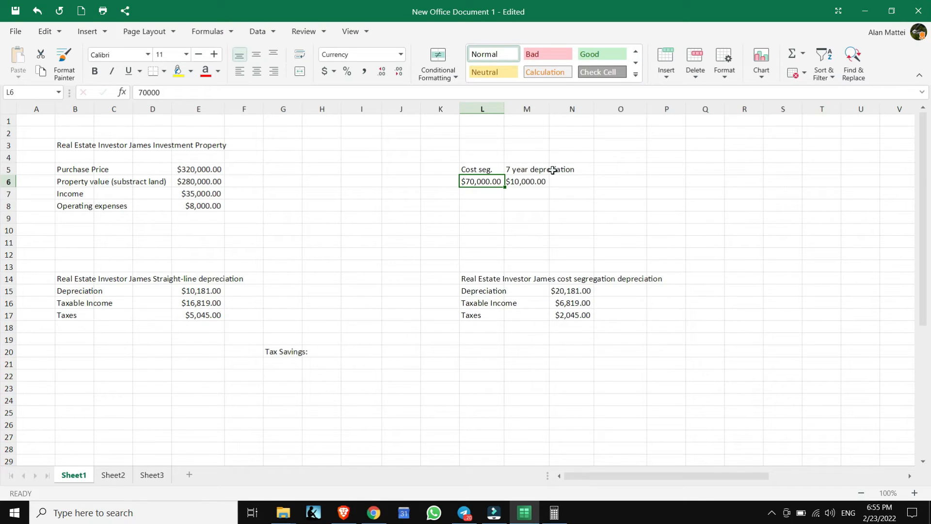
pyautogui.moveTo(483, 202)
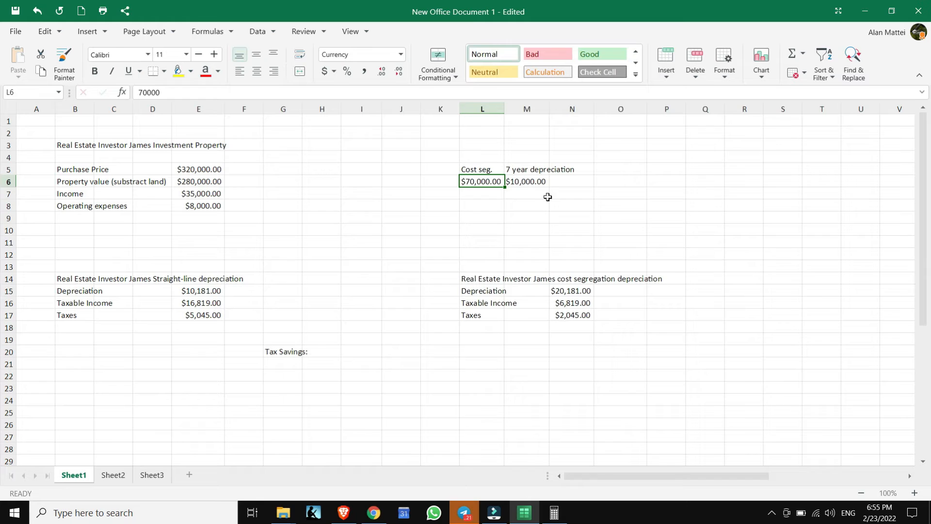
pyautogui.moveTo(533, 234)
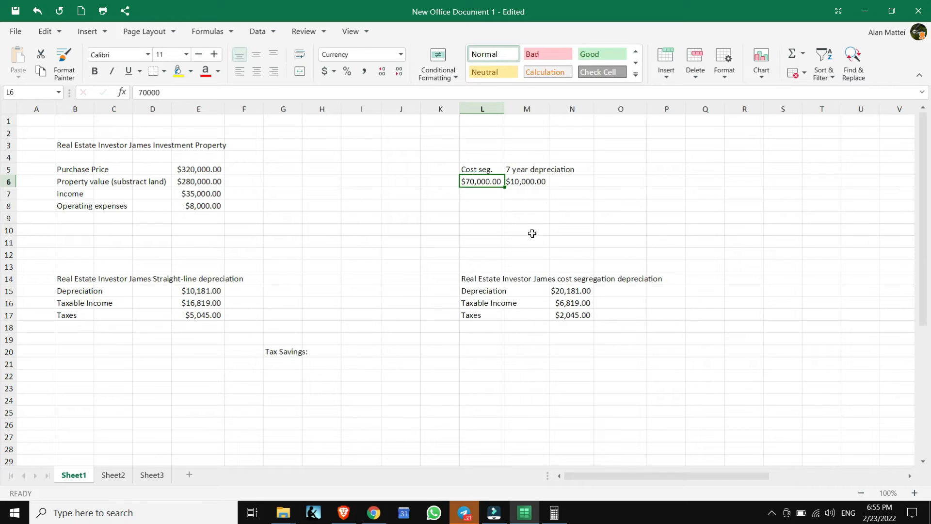
pyautogui.moveTo(524, 313)
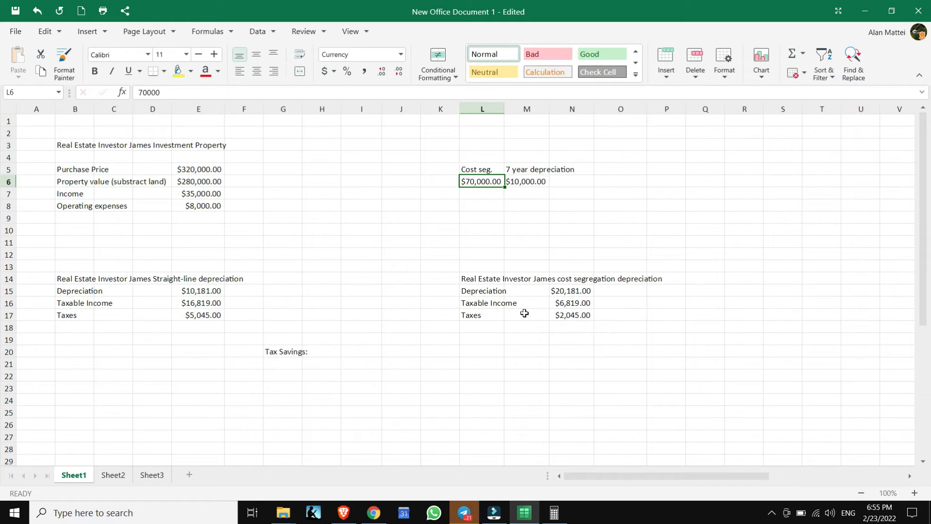
pyautogui.moveTo(577, 295)
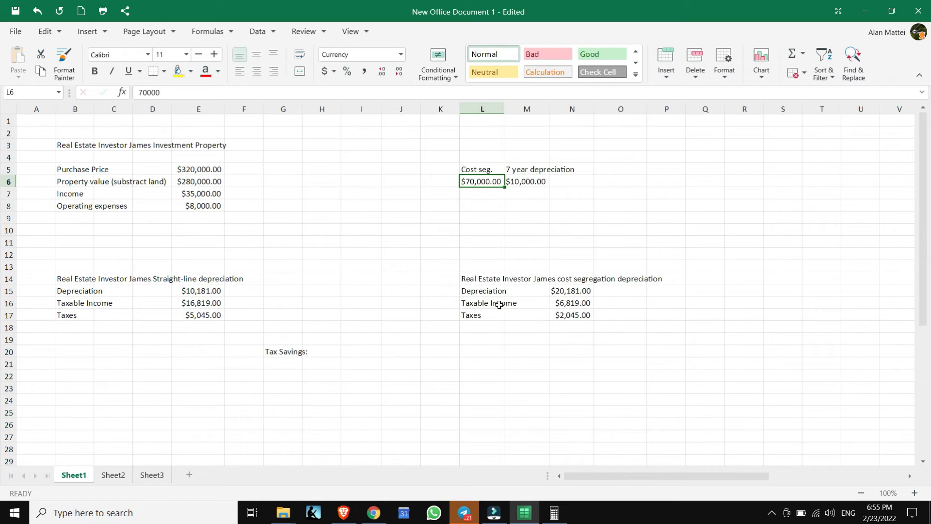
pyautogui.click(571, 289)
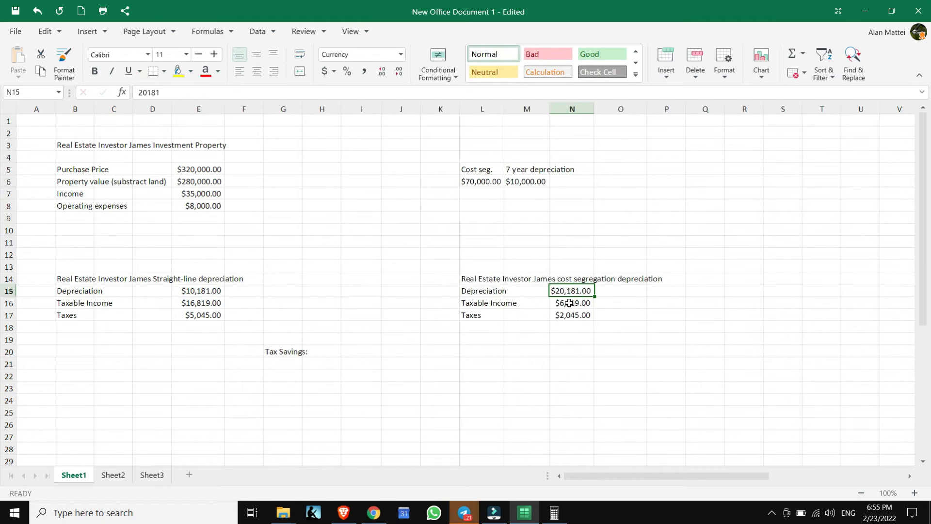
pyautogui.click(571, 302)
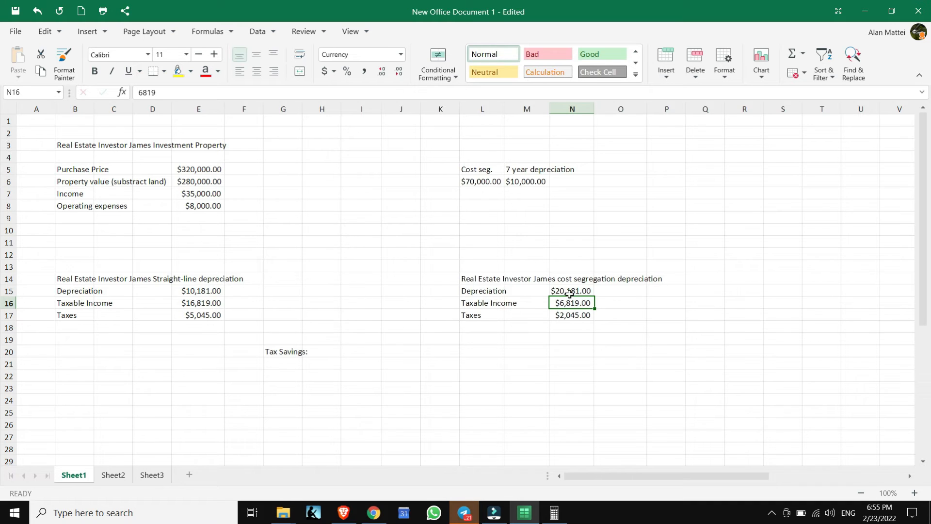
pyautogui.click(571, 290)
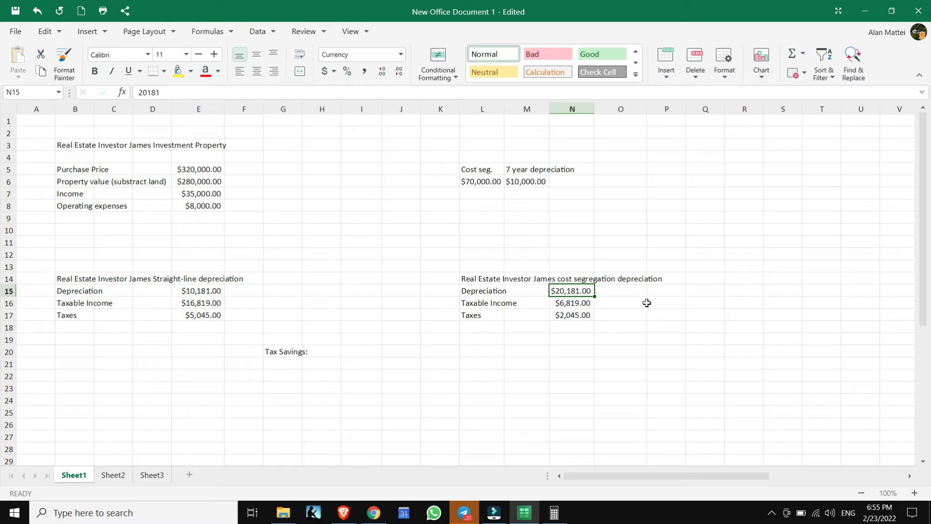
pyautogui.click(572, 302)
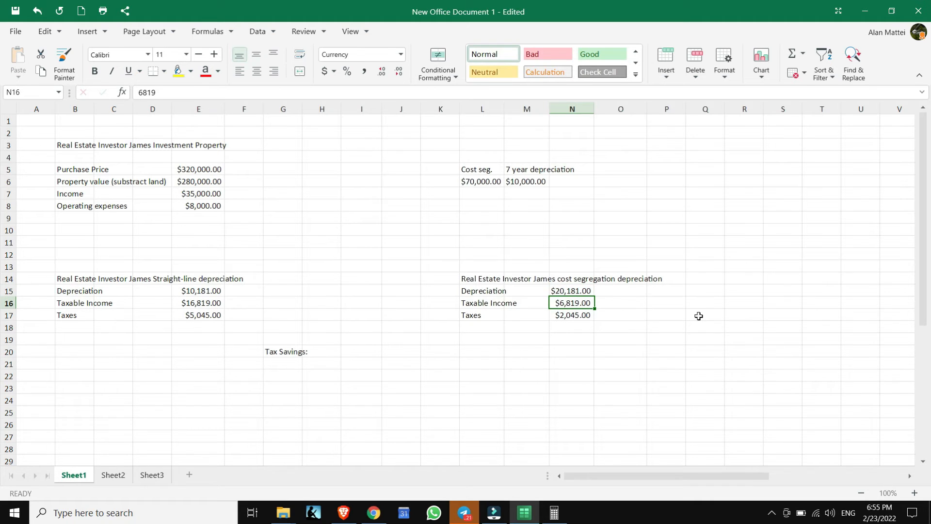
pyautogui.click(571, 314)
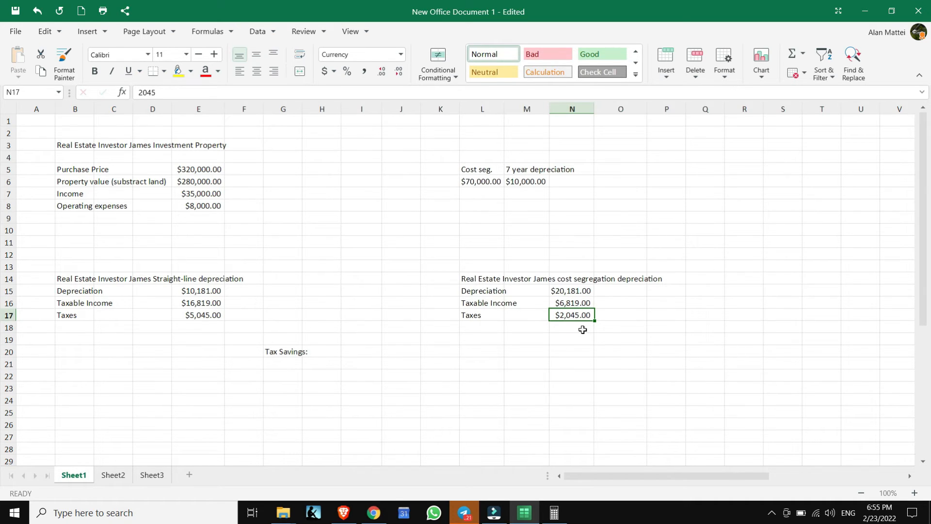
pyautogui.moveTo(316, 350)
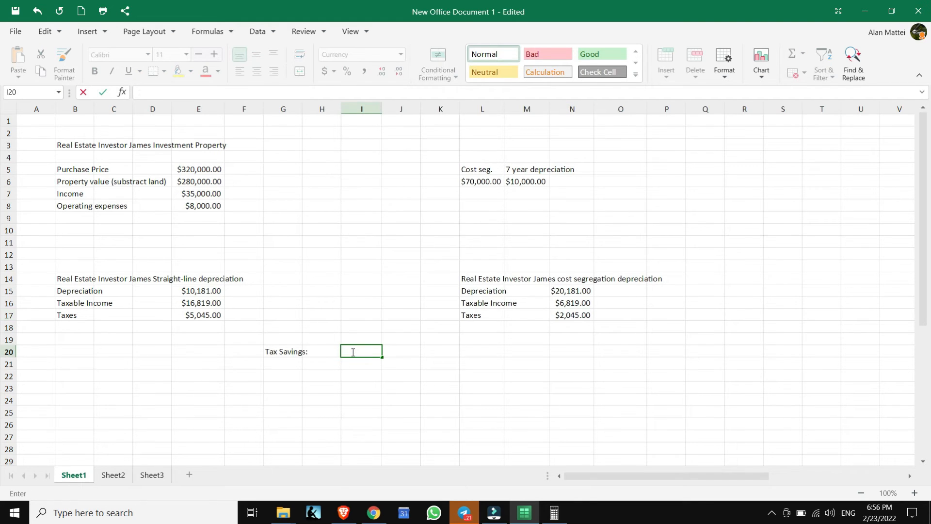
# Enter $3,000 tax savings in I20 and begin entering '7 years' in J20
pyautogui.write('3000')
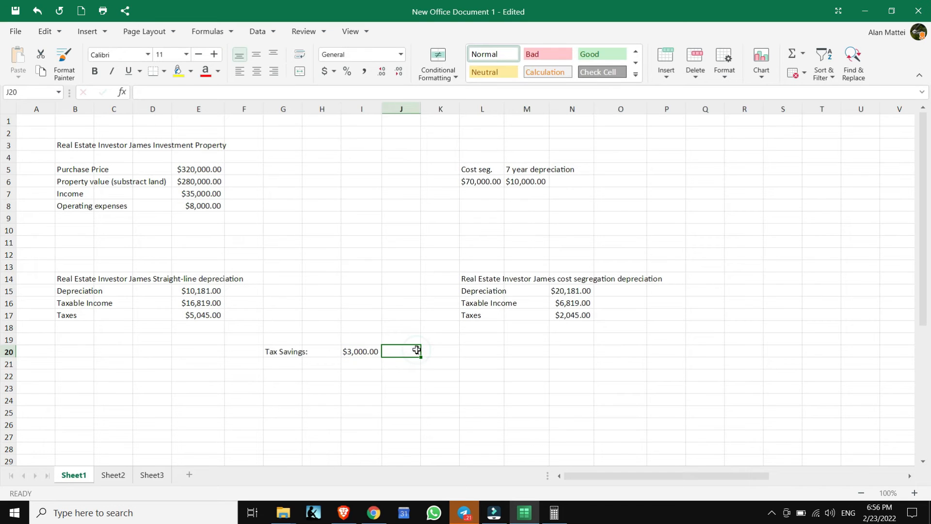
pyautogui.write('7 years')
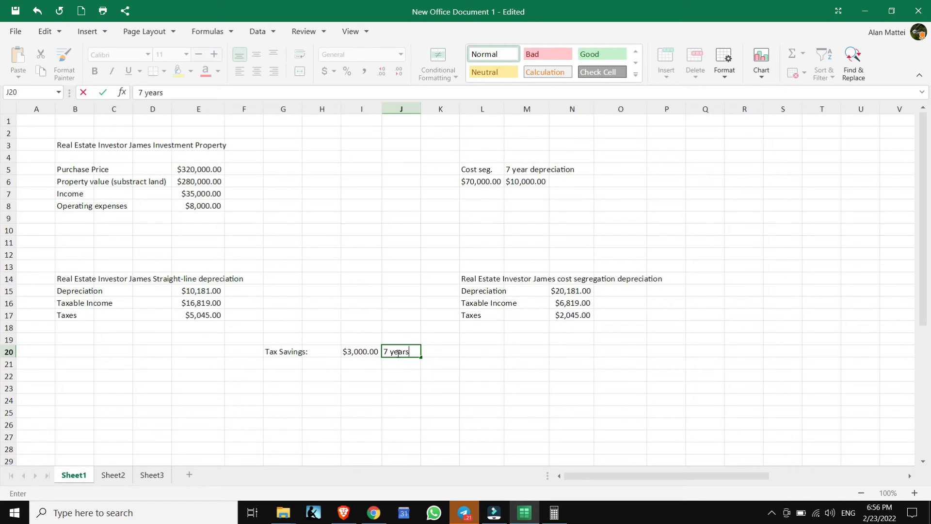
pyautogui.moveTo(412, 305)
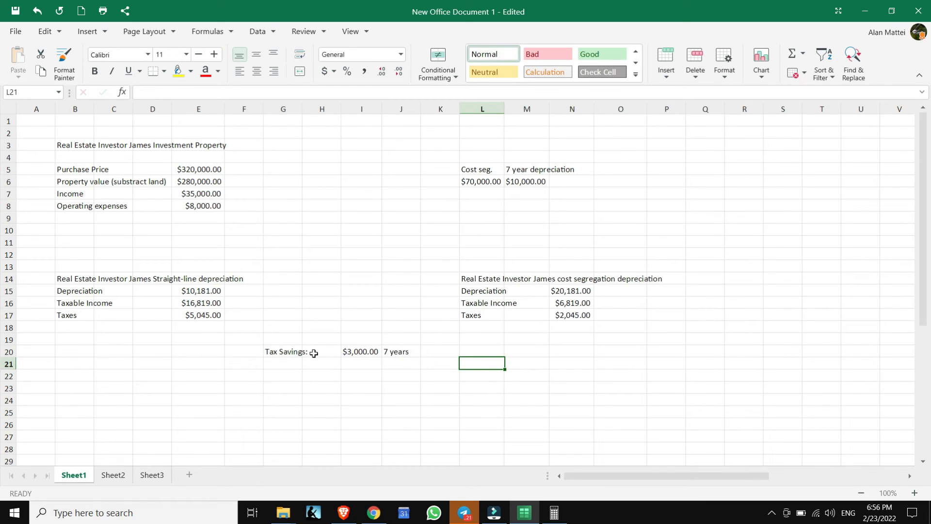
pyautogui.moveTo(604, 278)
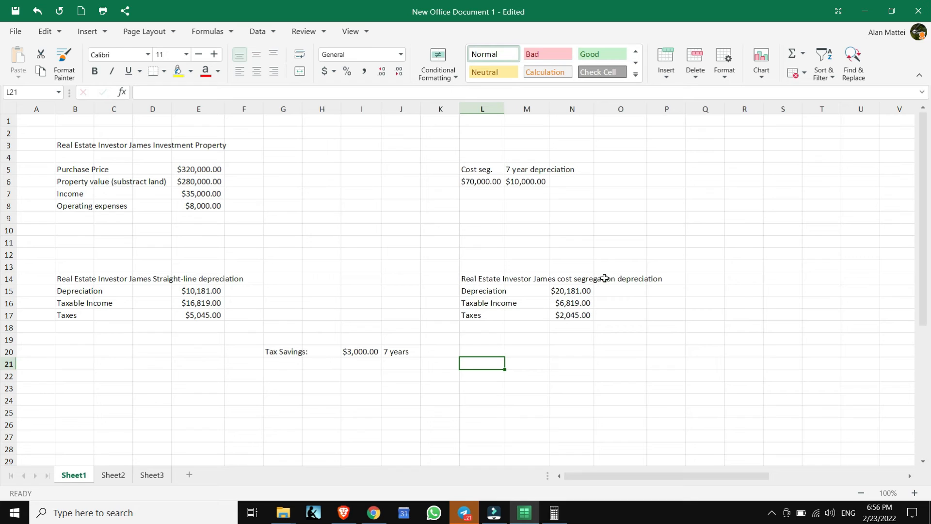
pyautogui.moveTo(223, 234)
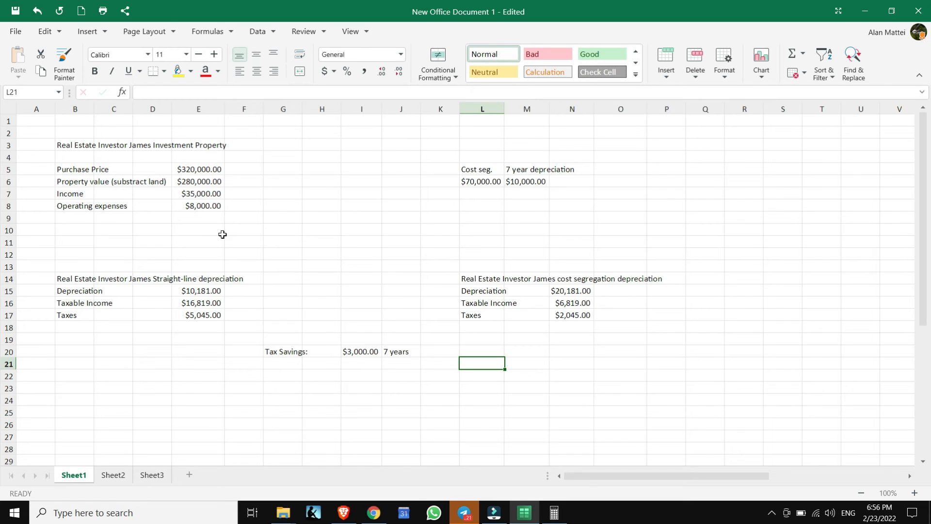
pyautogui.moveTo(337, 271)
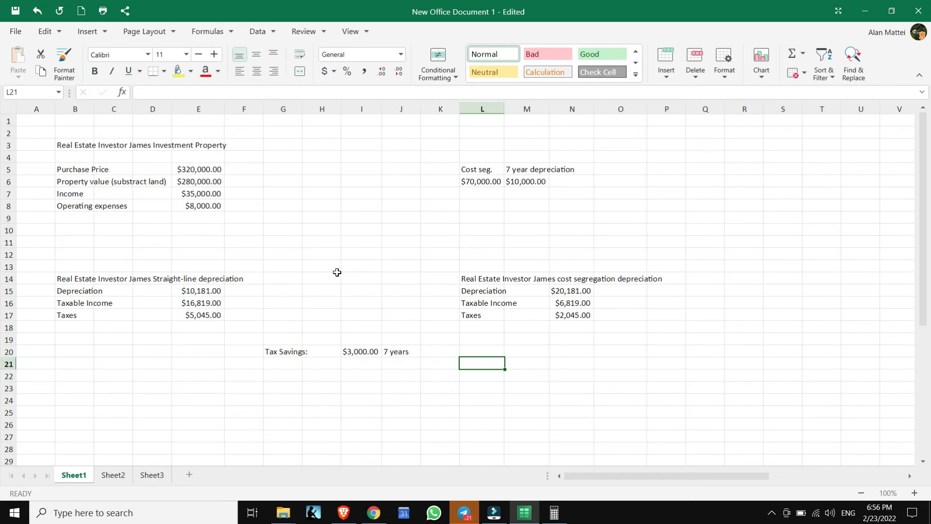